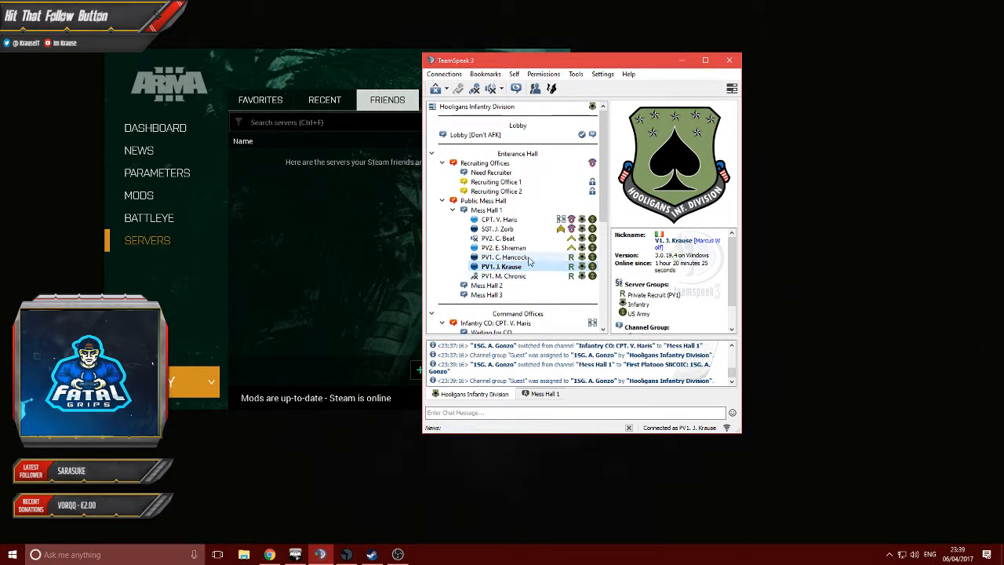
click(501, 247)
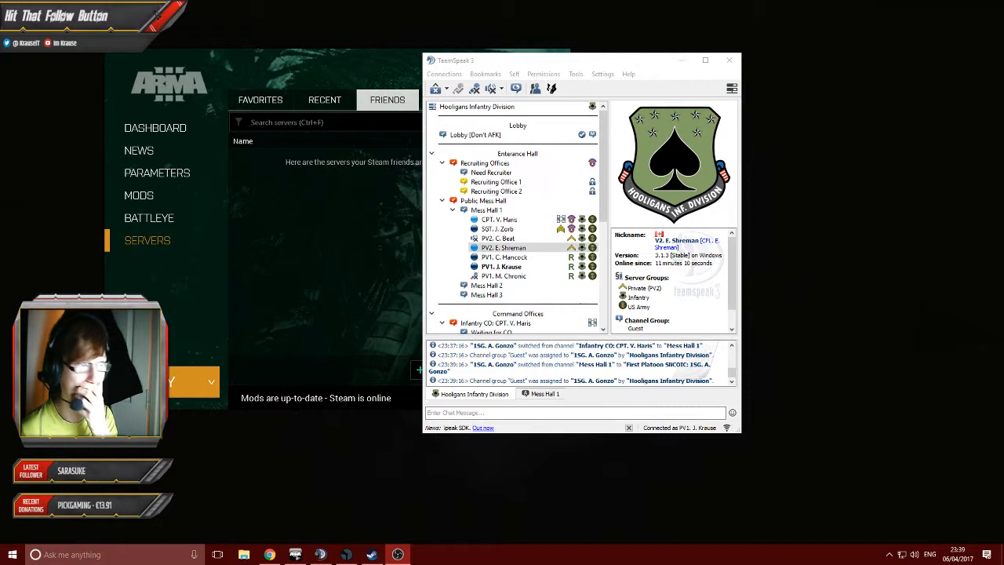
click(704, 60)
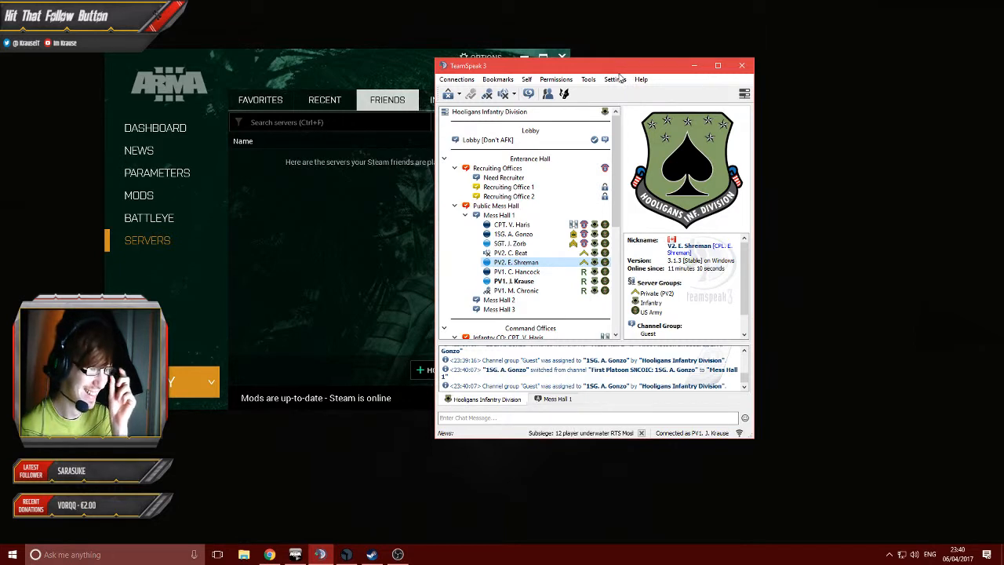
mouse_move(824, 182)
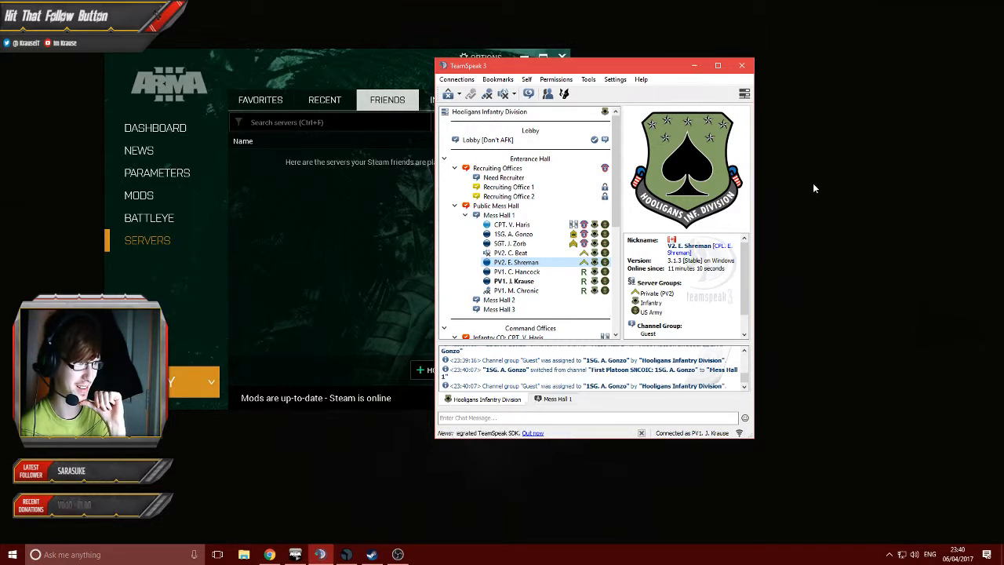
click(513, 281)
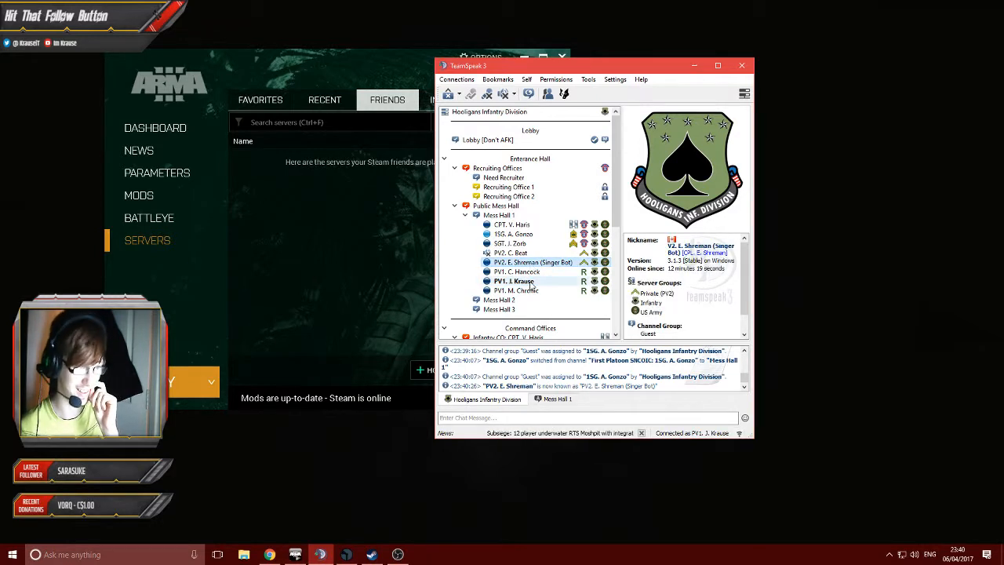
click(515, 281)
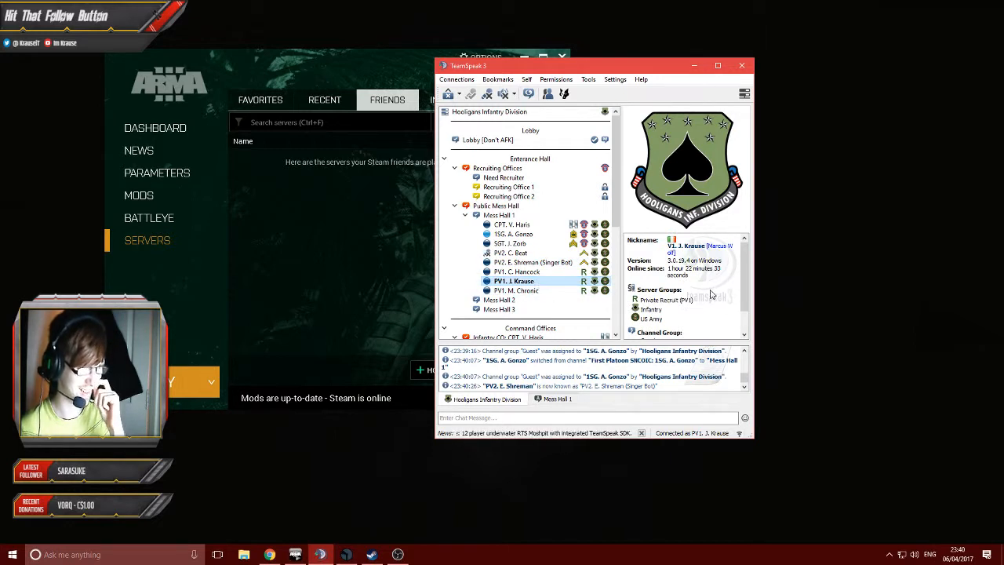